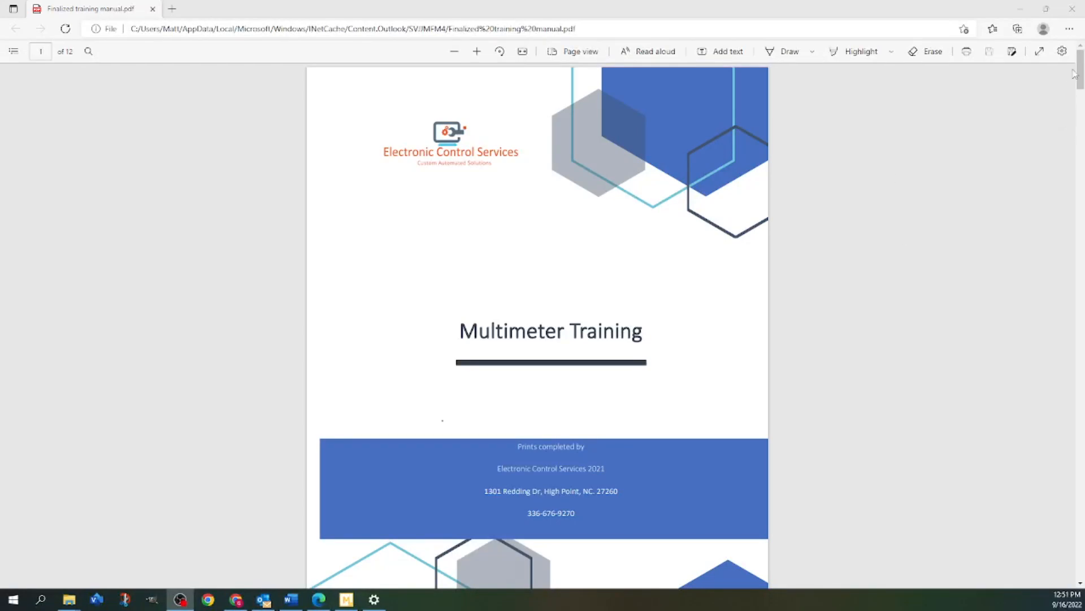
{"action": "mouse_move", "coordinate": [1081, 73]}
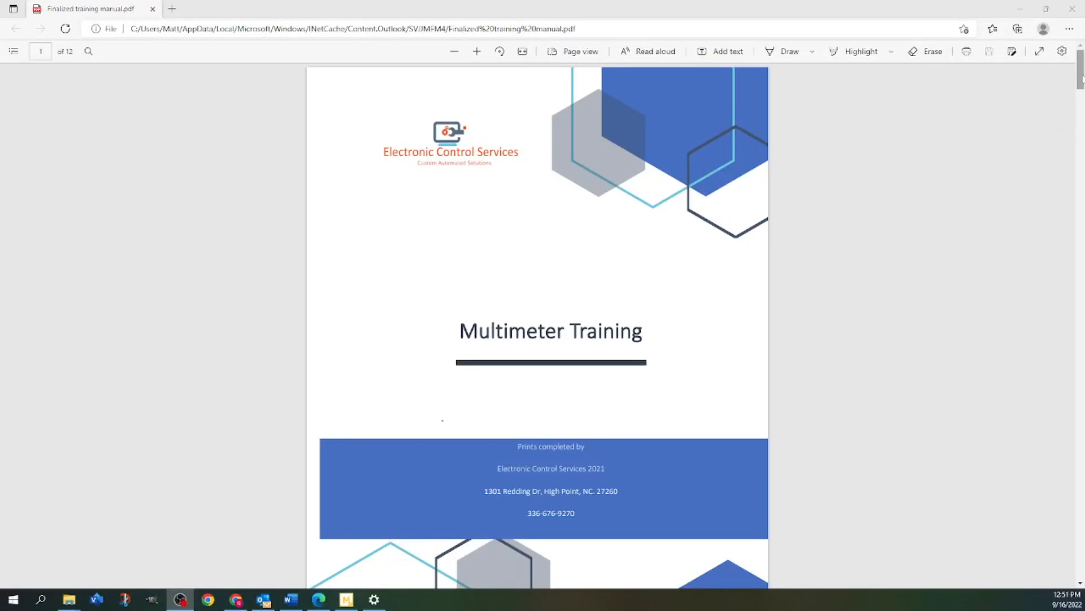
Step: Scroll the multimeter training manual PDF from the cover down to the page 4 questions
{"action": "scroll", "scroll_direction": "down", "scroll_amount": 3}
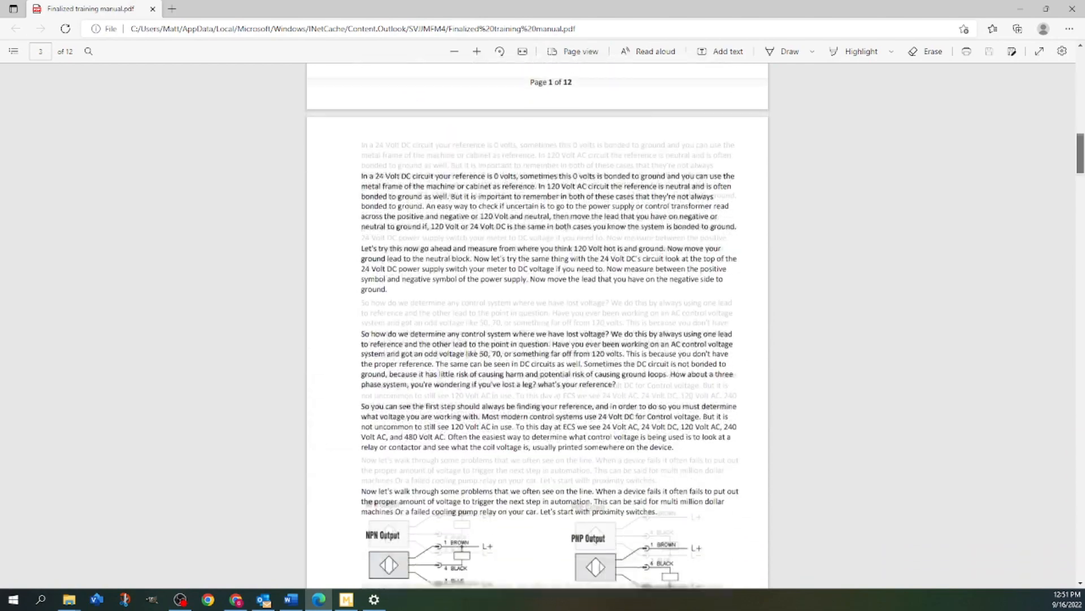
{"action": "scroll", "scroll_direction": "down", "scroll_amount": 3}
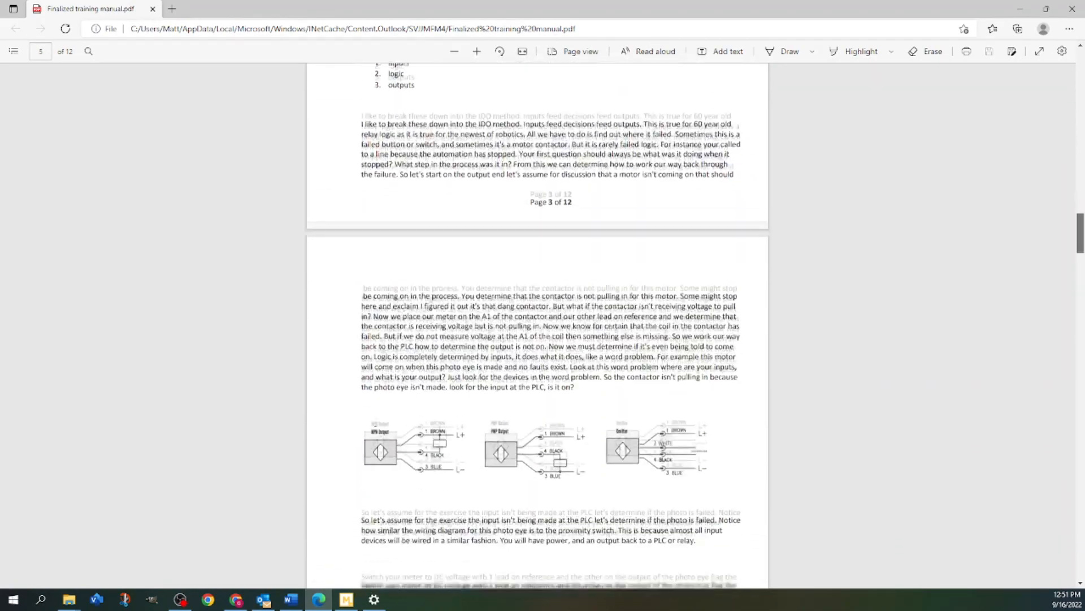
{"action": "scroll", "scroll_direction": "down", "scroll_amount": 3}
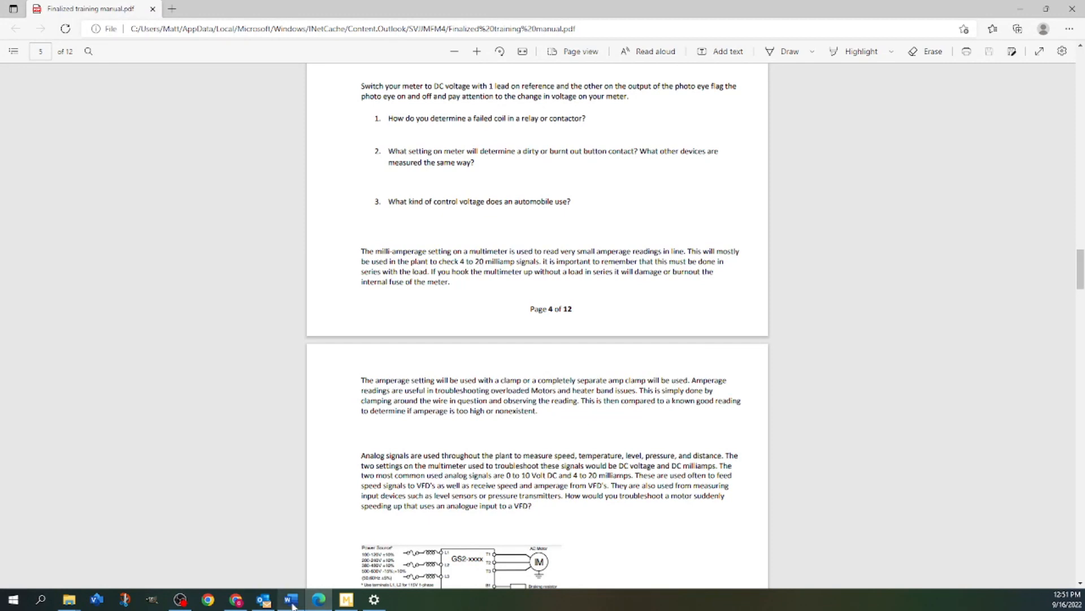
Step: Switch to the Word Print Training document and scroll past the cover to the HVAC schematic
{"action": "left_click", "coordinate": [286, 599]}
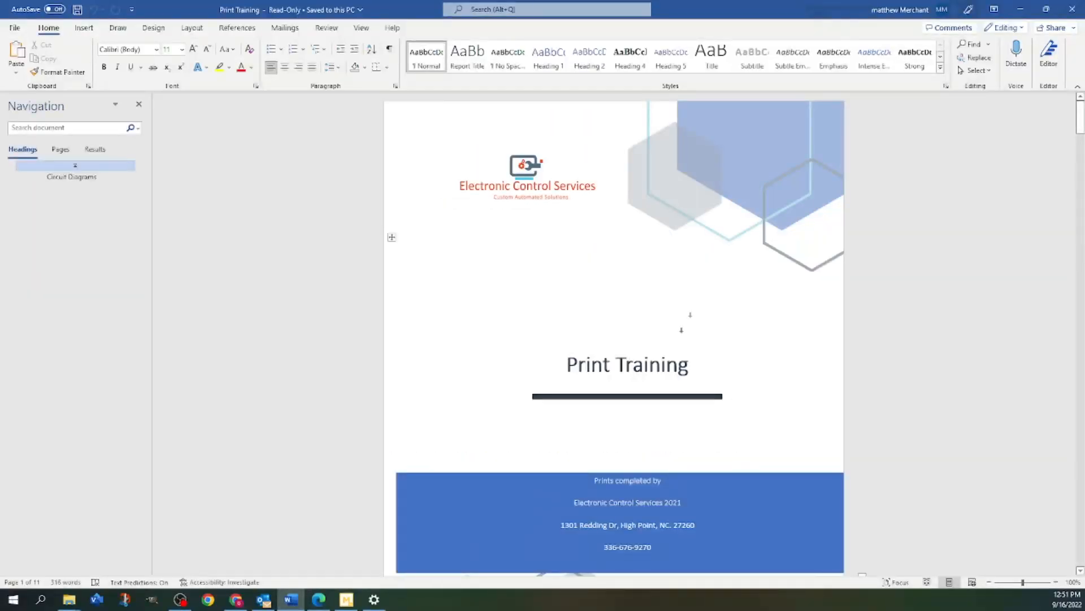
{"action": "scroll", "scroll_direction": "down", "scroll_amount": 3}
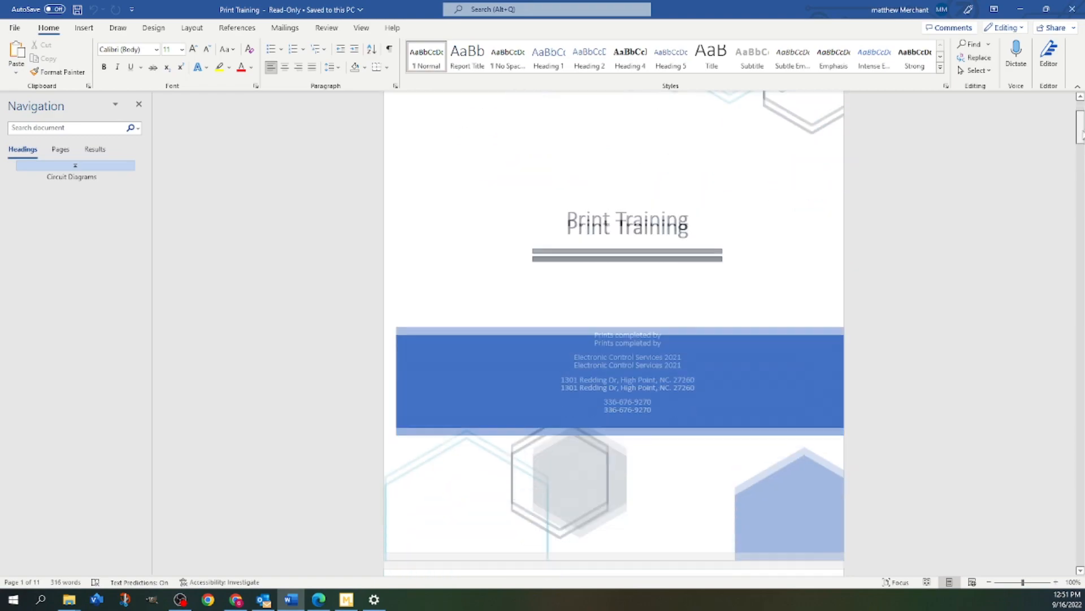
{"action": "scroll", "scroll_direction": "down", "scroll_amount": 3}
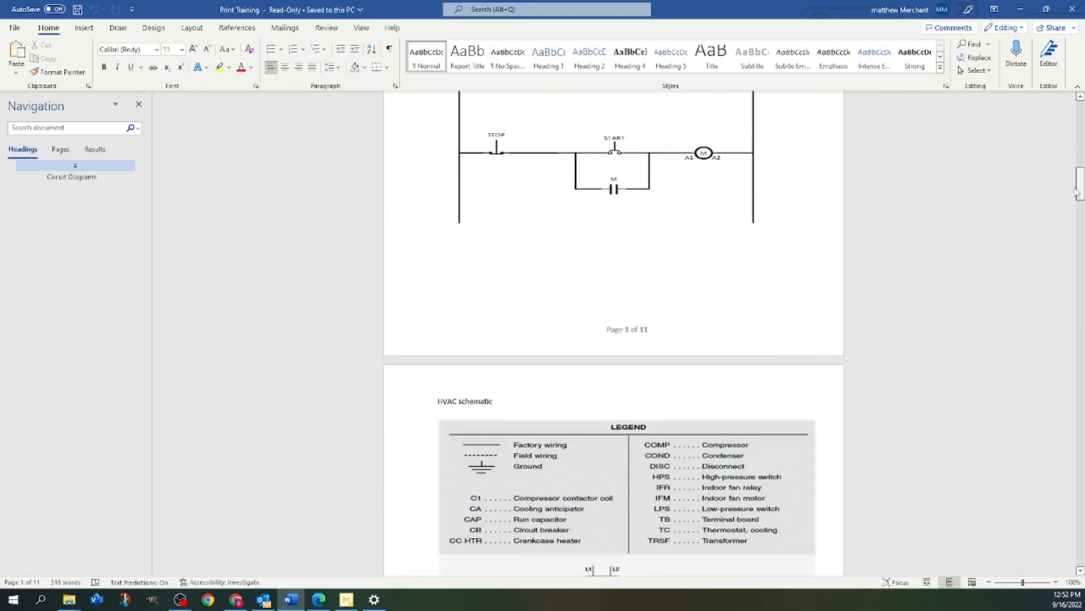
{"action": "scroll", "scroll_direction": "down", "scroll_amount": 3}
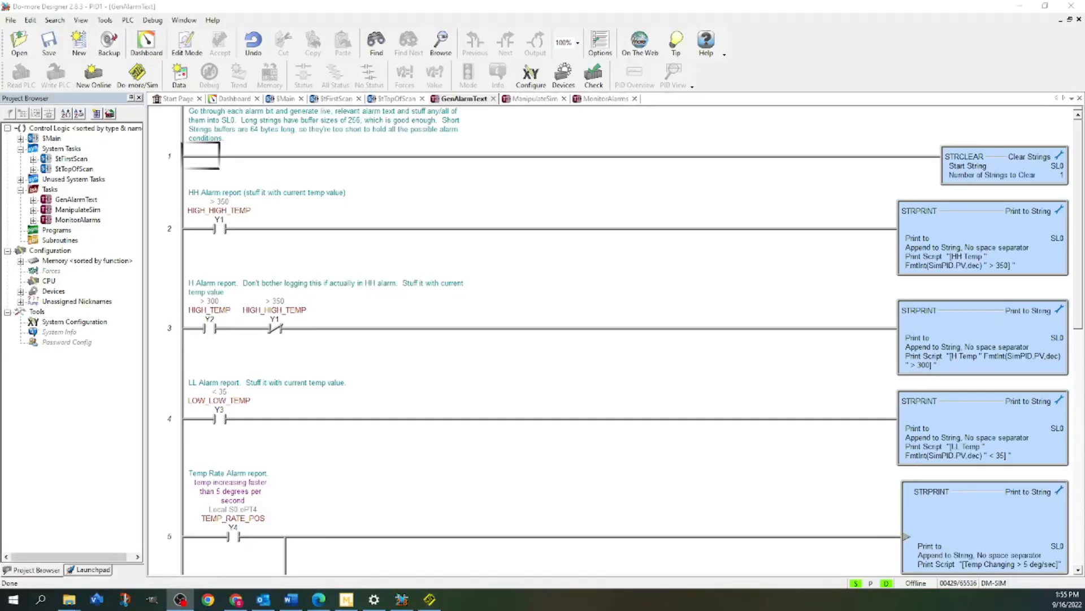
{"action": "mouse_move", "coordinate": [803, 307]}
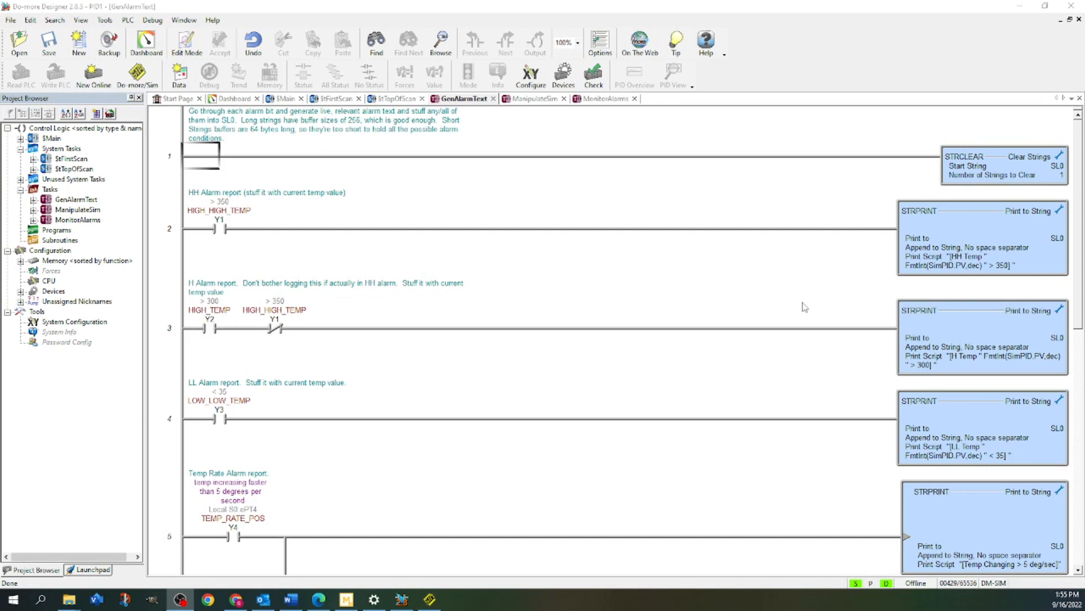
Step: Scroll the GenAlarmText ladder program down to the temperature rate and deviation alarm rungs
{"action": "scroll", "scroll_direction": "down", "scroll_amount": 3}
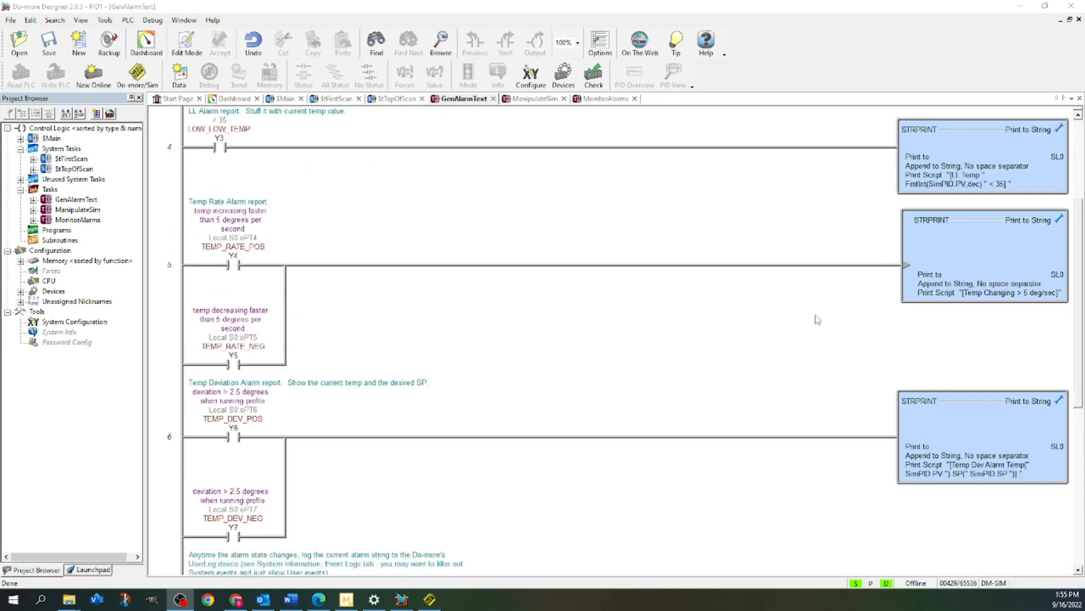